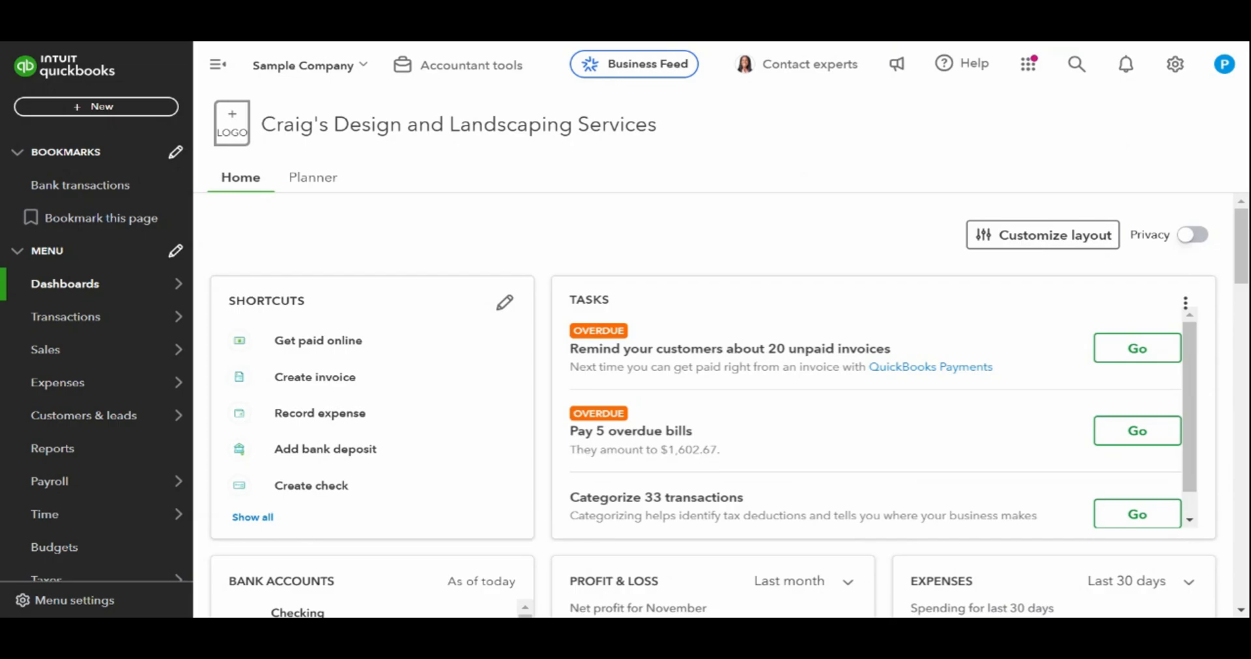
mouse_move(621, 46)
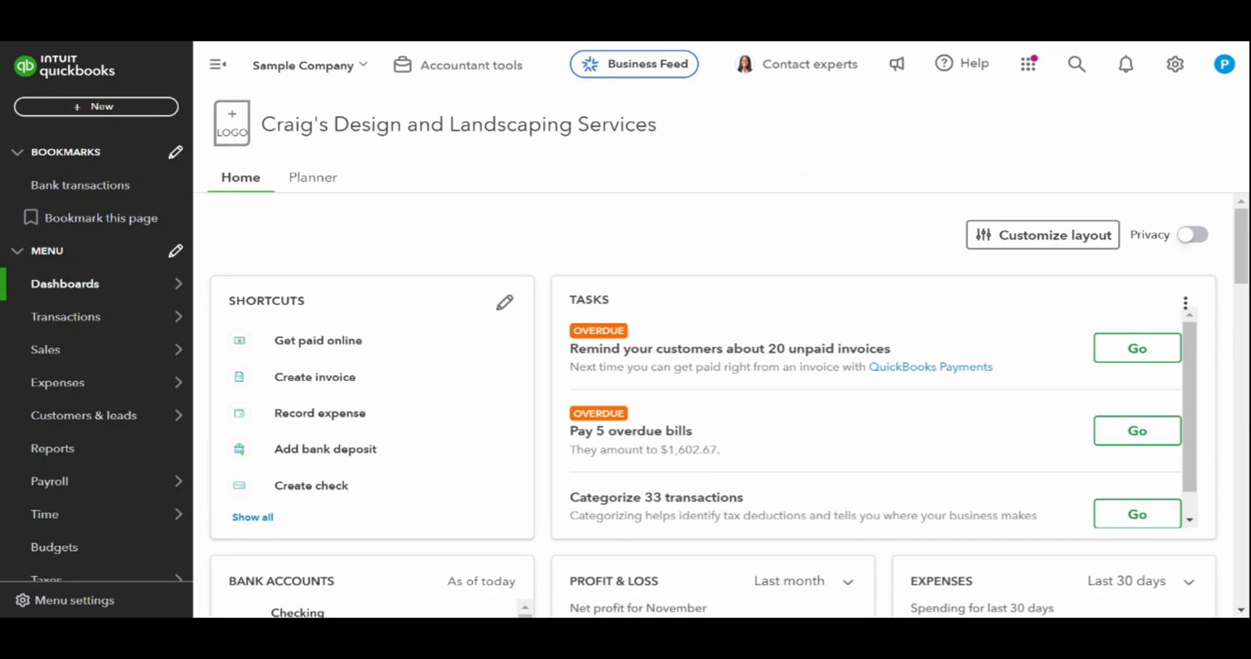
mouse_move(402, 242)
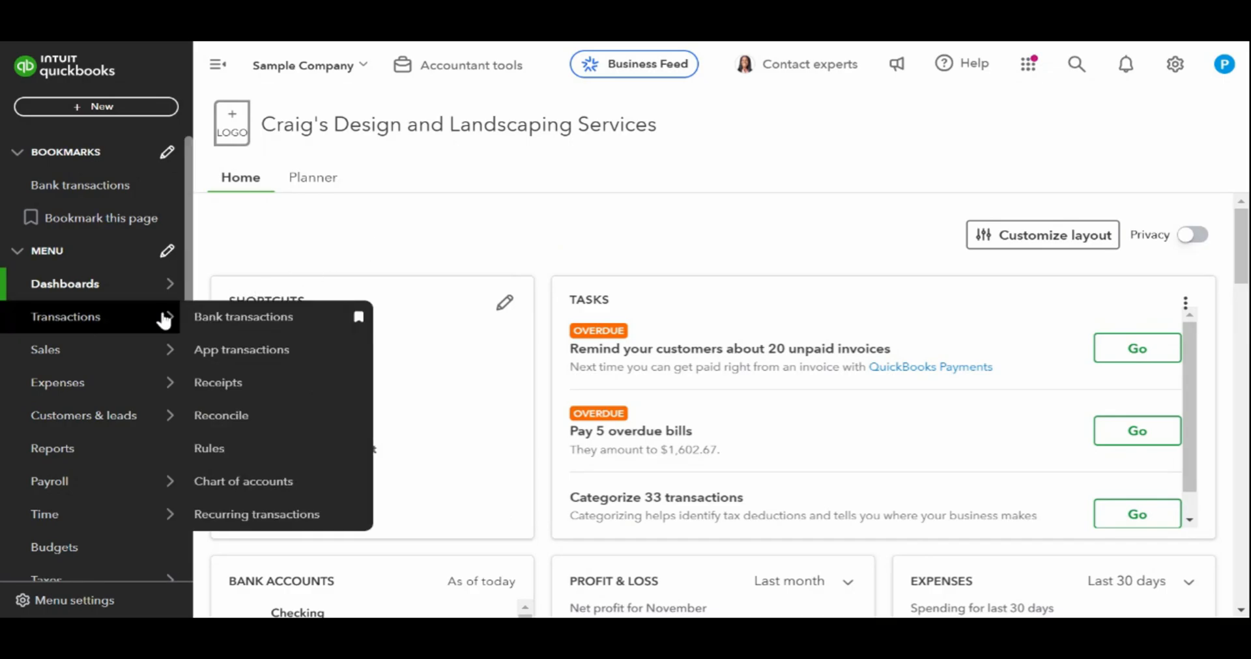
mouse_move(133, 332)
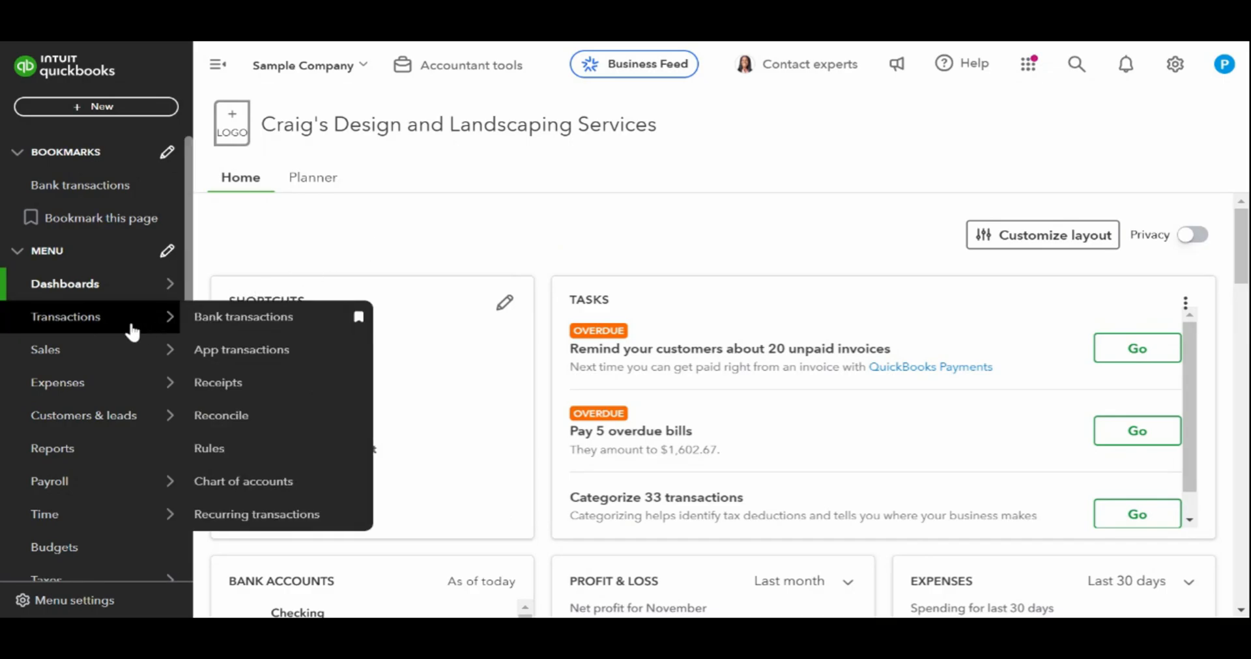
- Go to Bank transactions from the Transactions menu
click(243, 317)
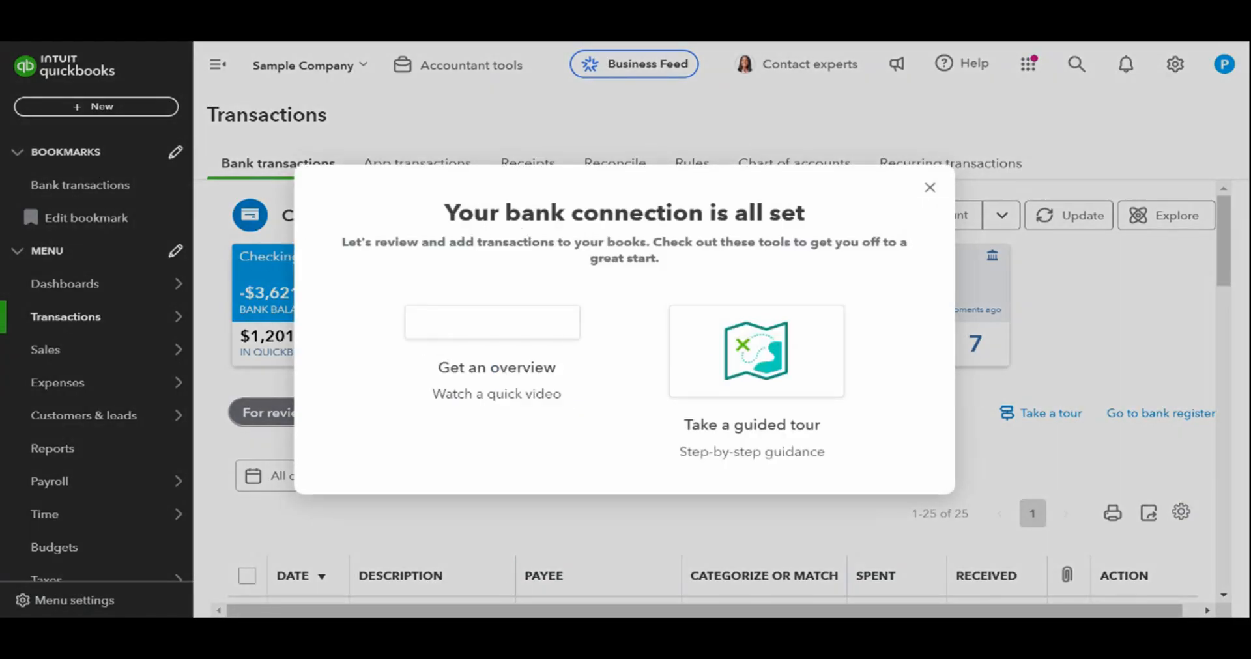
- Close the 'Your bank connection is all set' message to reveal the Checking review list
click(929, 188)
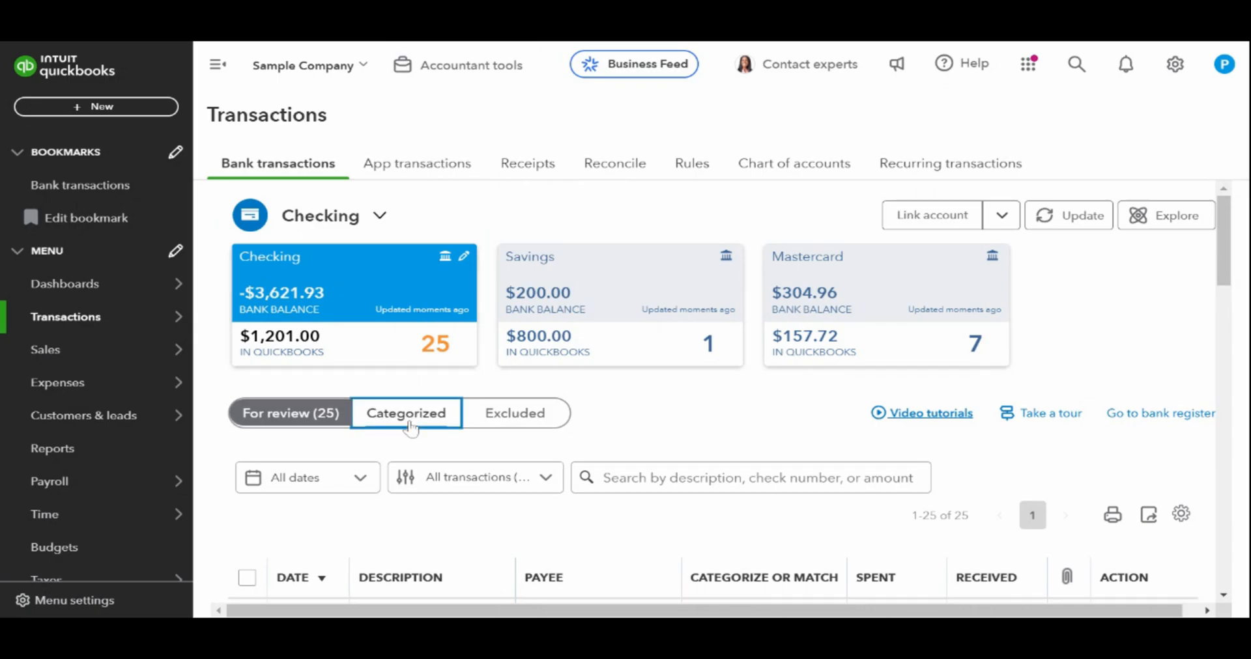
- Show the Categorized list for Checking and confirm it holds no transactions yet
click(406, 413)
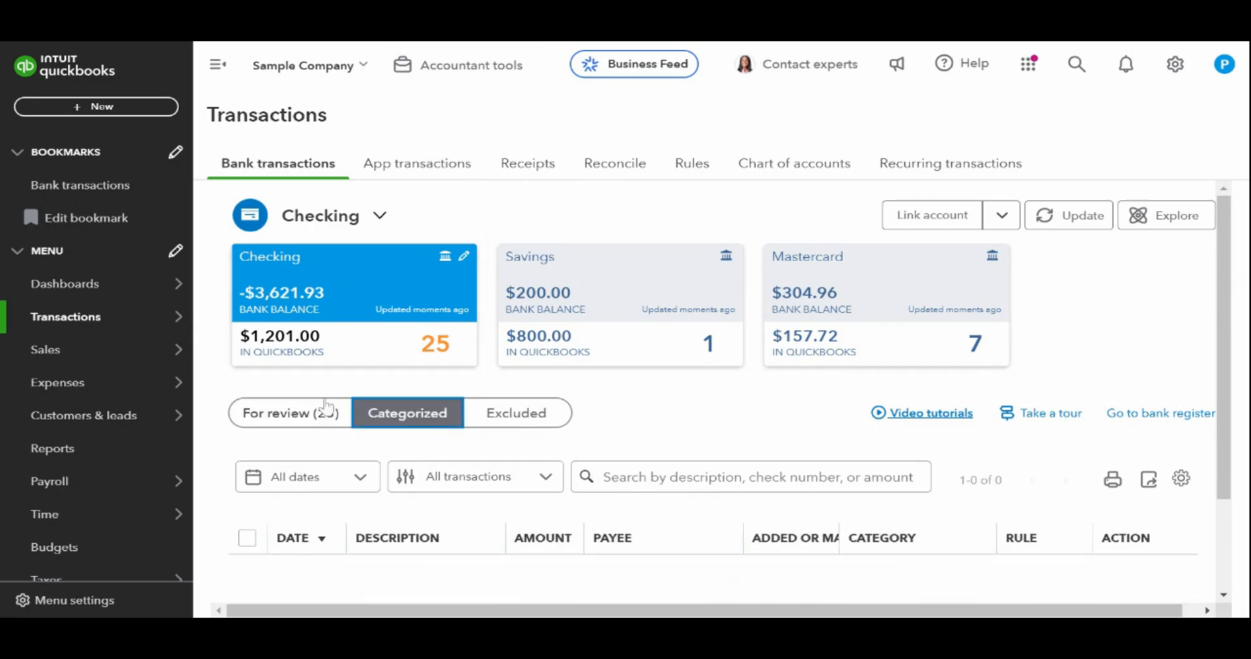
click(286, 413)
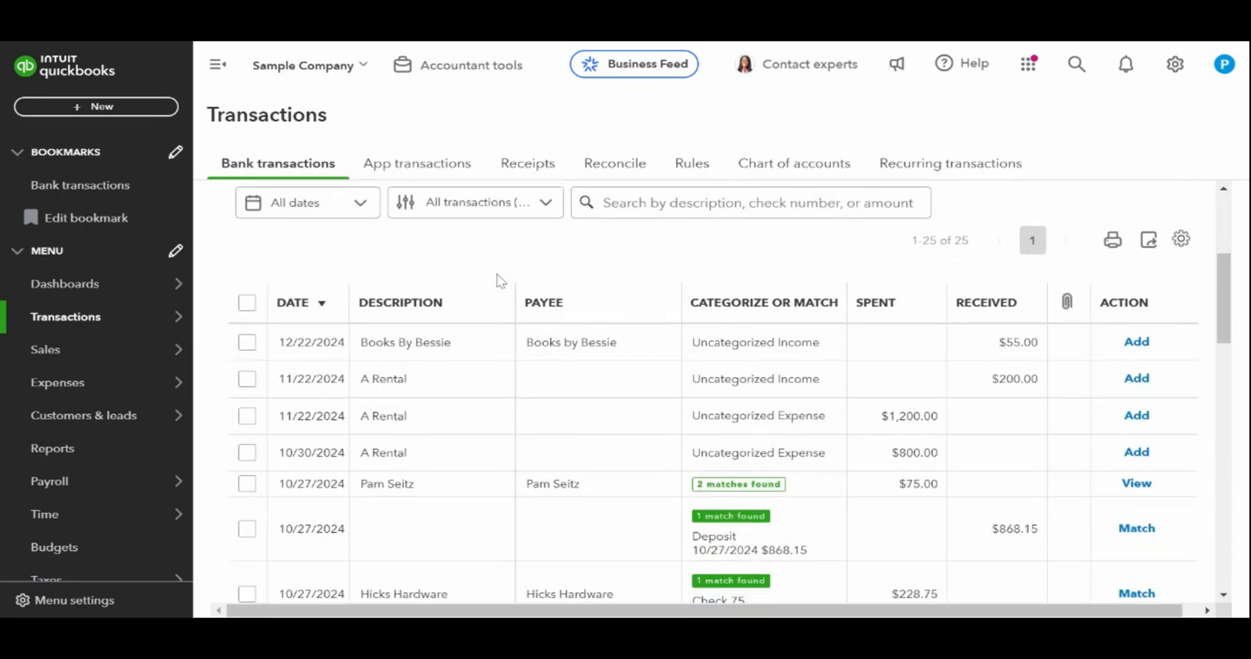
scroll(down, 3)
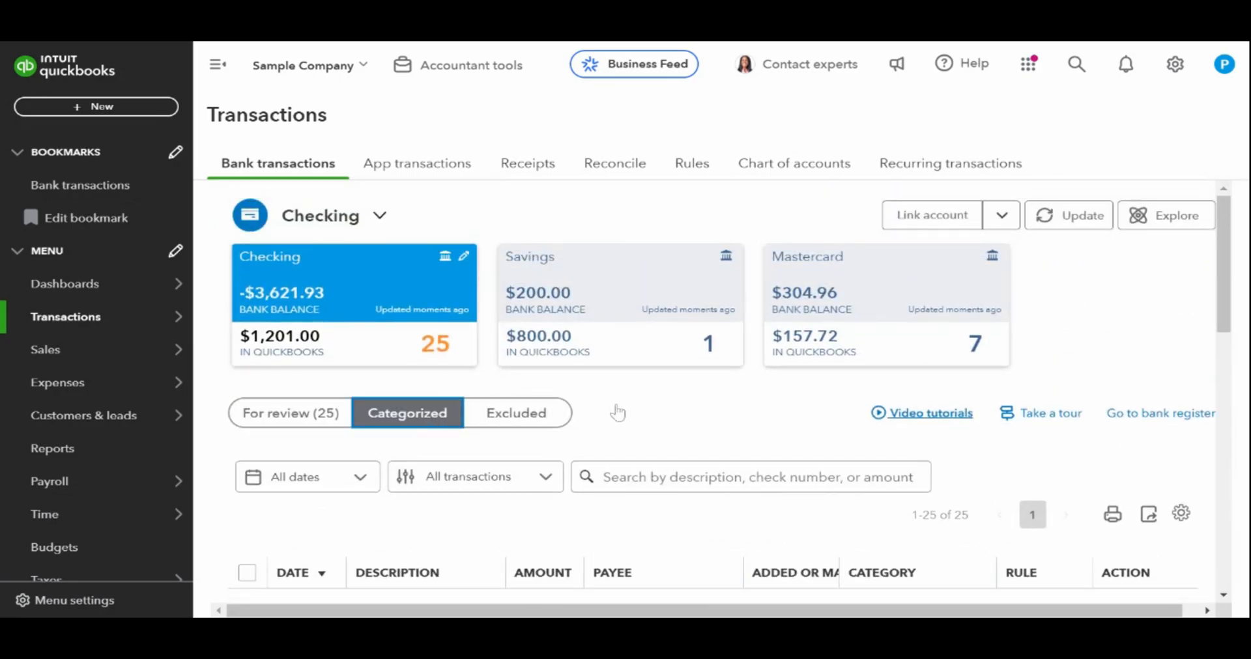
scroll(down, 3)
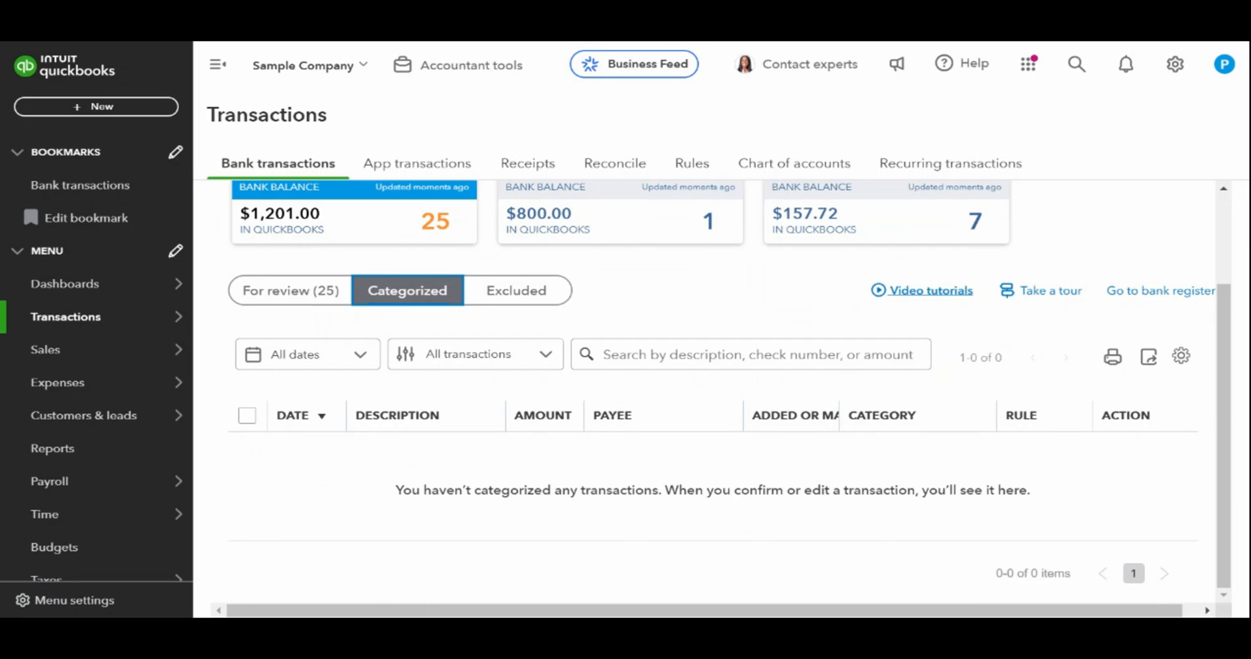
- Review the empty Excluded list, then return to the 25 Checking transactions for review
click(516, 290)
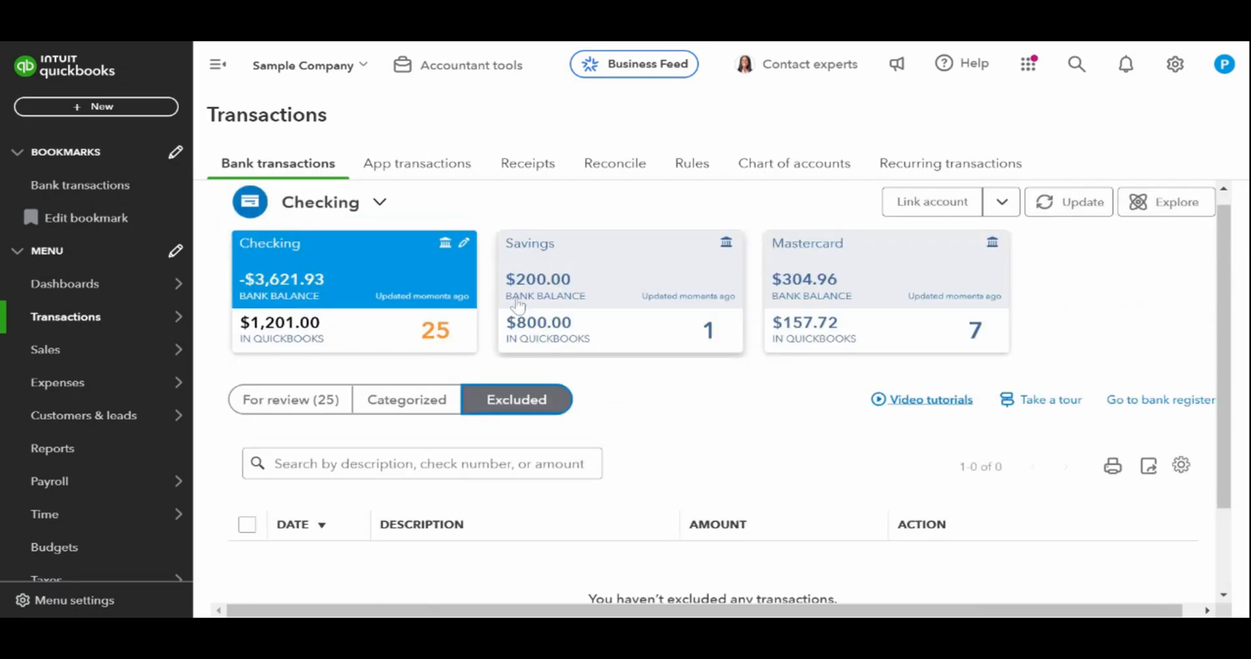
scroll(down, 3)
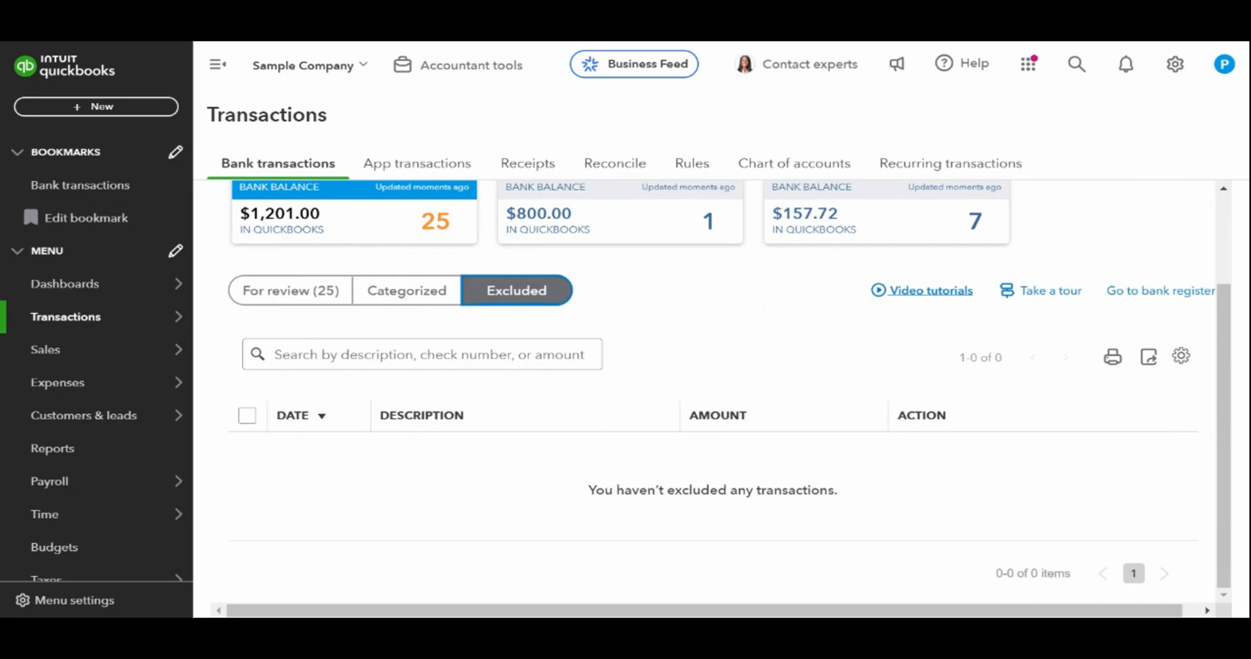
scroll(up, 3)
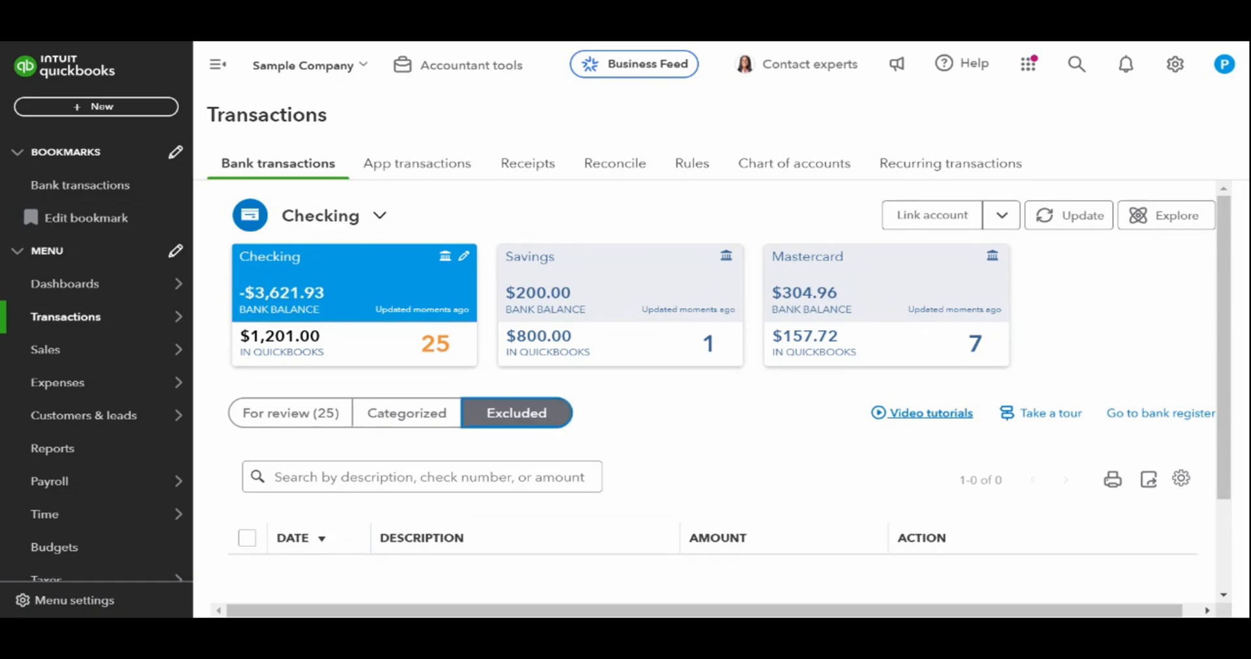
scroll(down, 3)
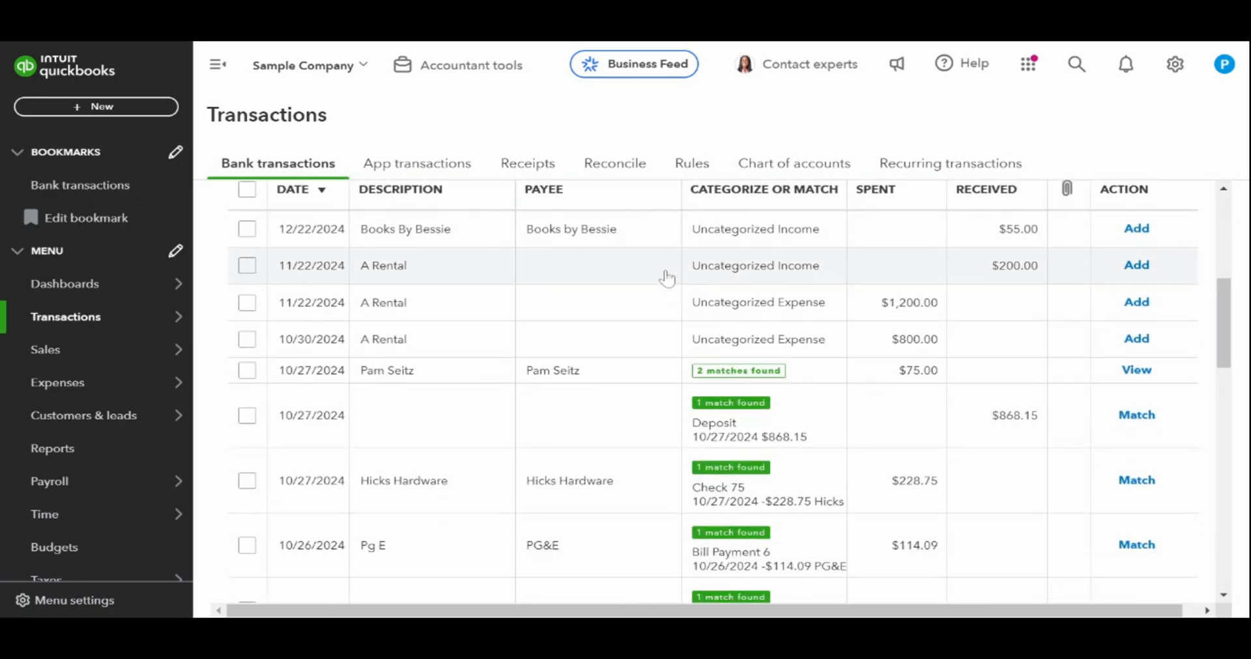
- Expand the $200 A Rental row, dismiss the tip, and reach the $868.15 deposit's match panel
click(1135, 265)
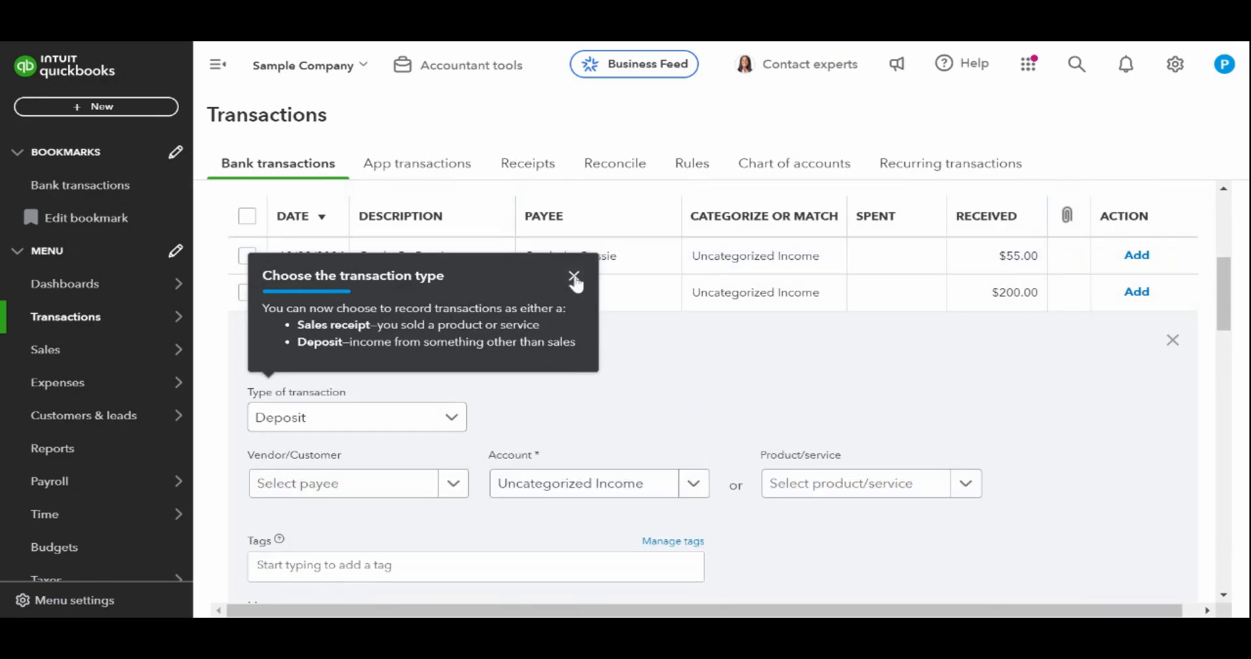
click(573, 277)
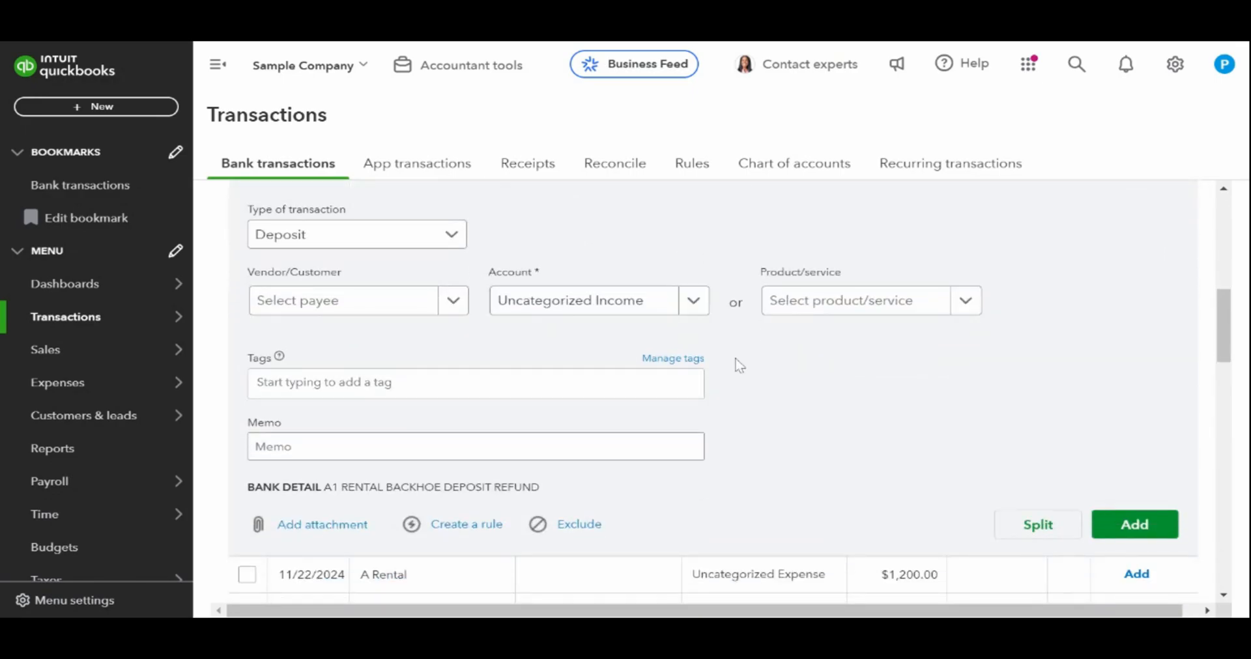
scroll(down, 3)
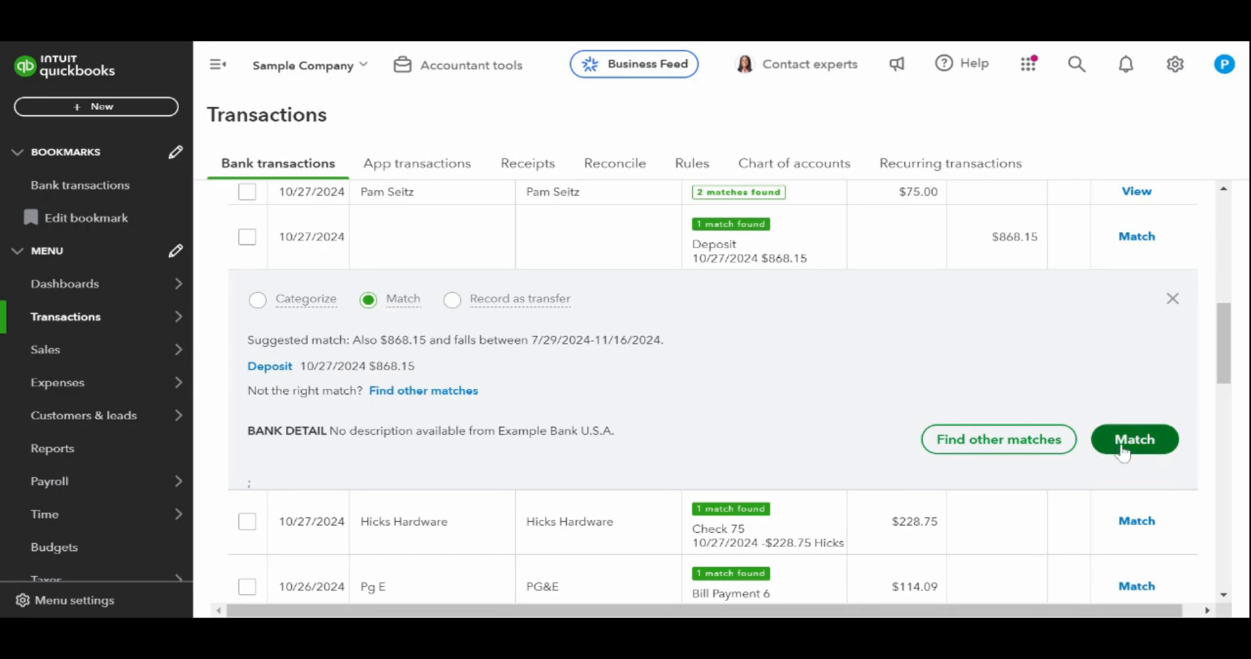
- Match the $868.15 deposit and the $114.09 PG&E charge to Bill Payment 6, leaving 23 for review
click(1134, 439)
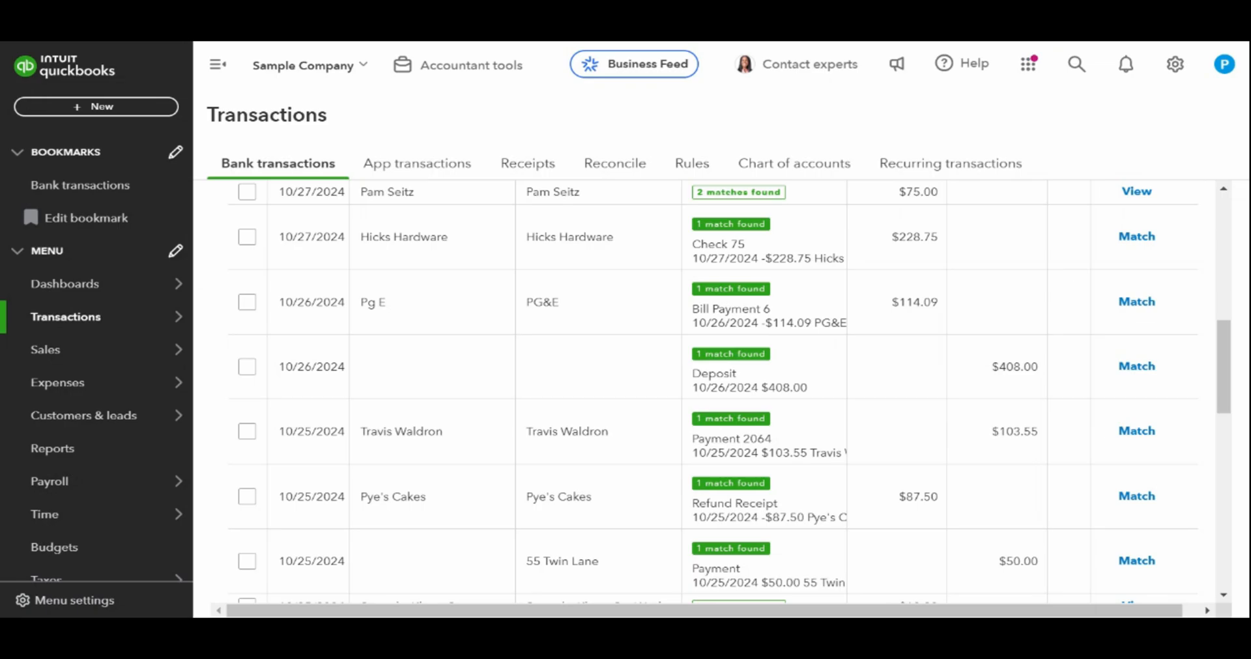
mouse_move(648, 297)
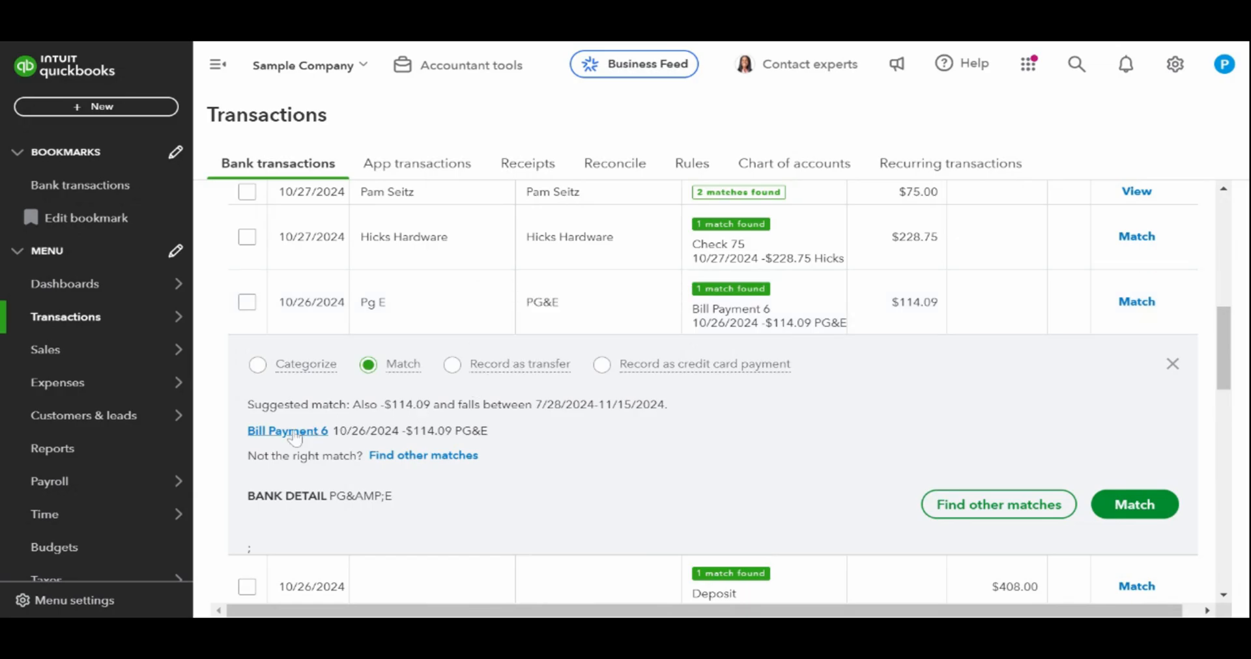
mouse_move(838, 407)
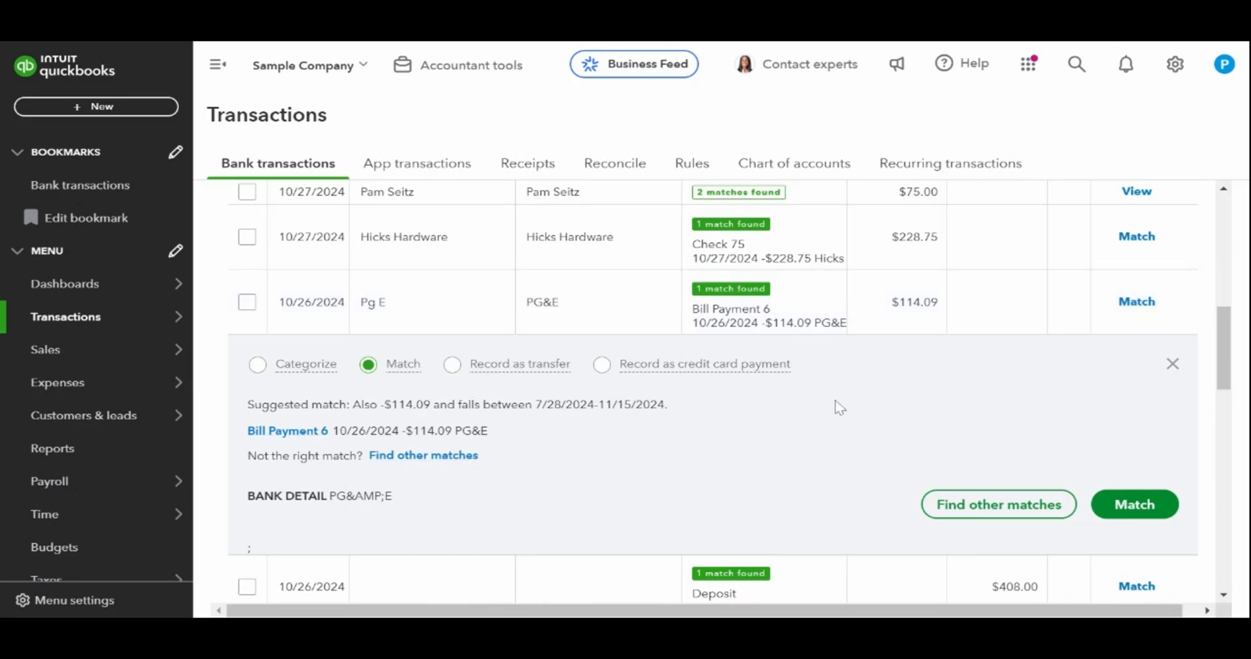
click(1134, 504)
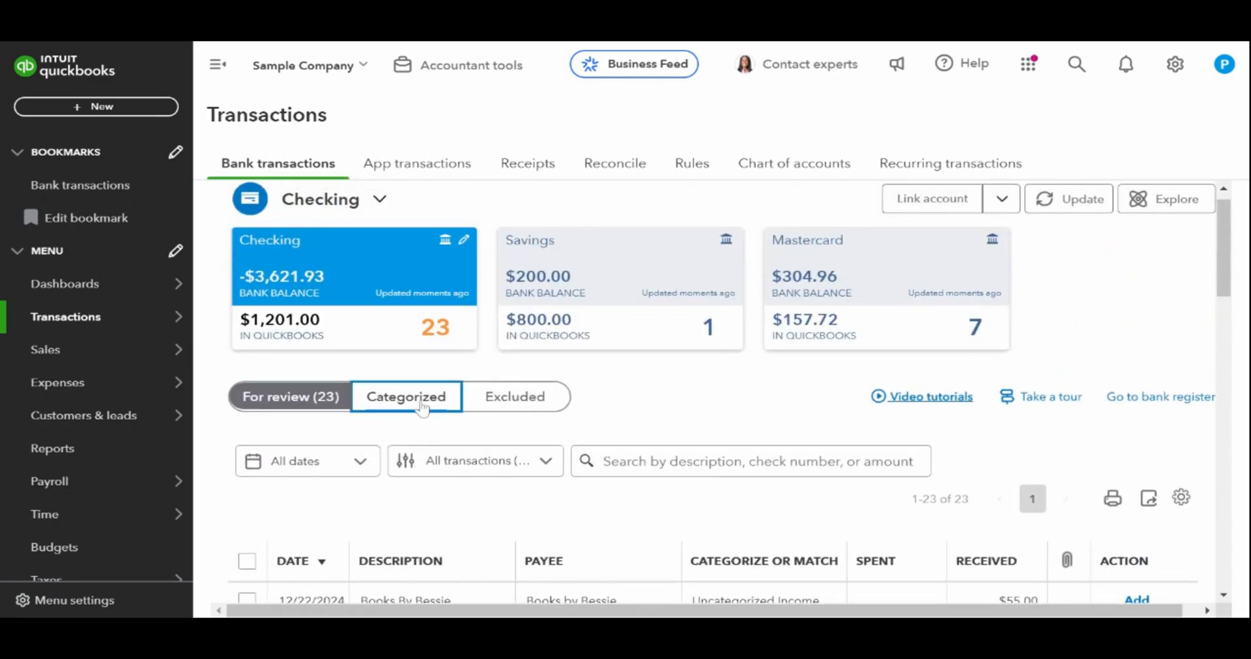
- From the Categorized list, undo the $868.15 deposit match so 24 transactions await review
click(406, 396)
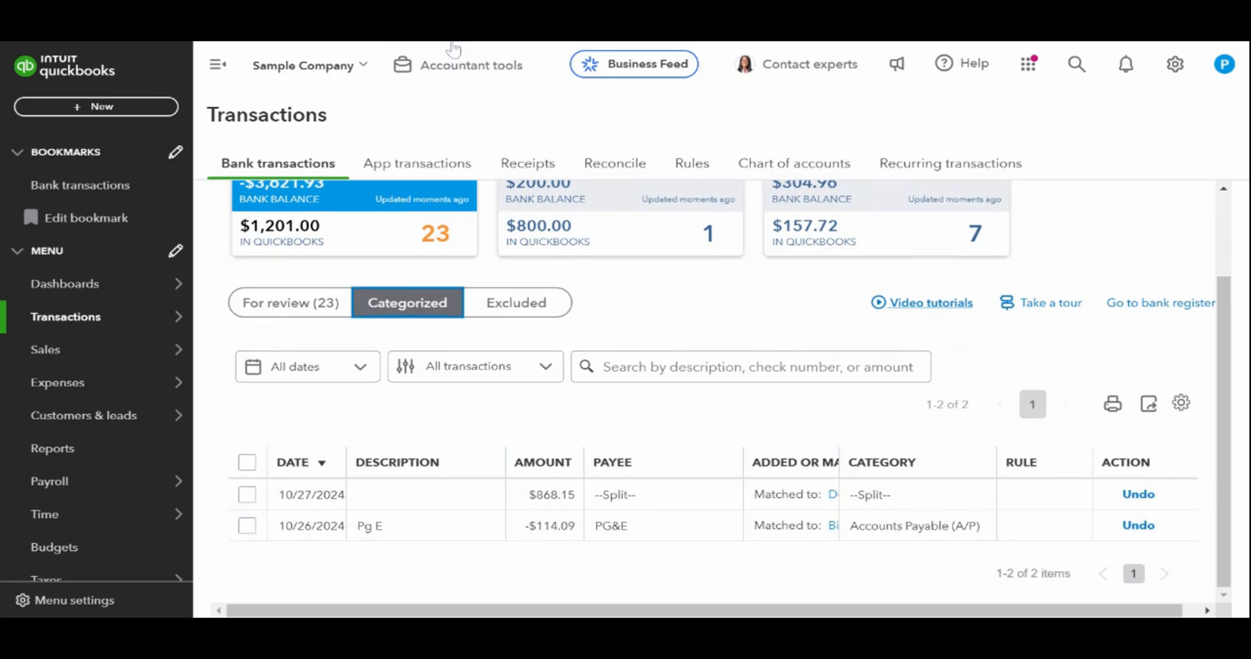
mouse_move(452, 48)
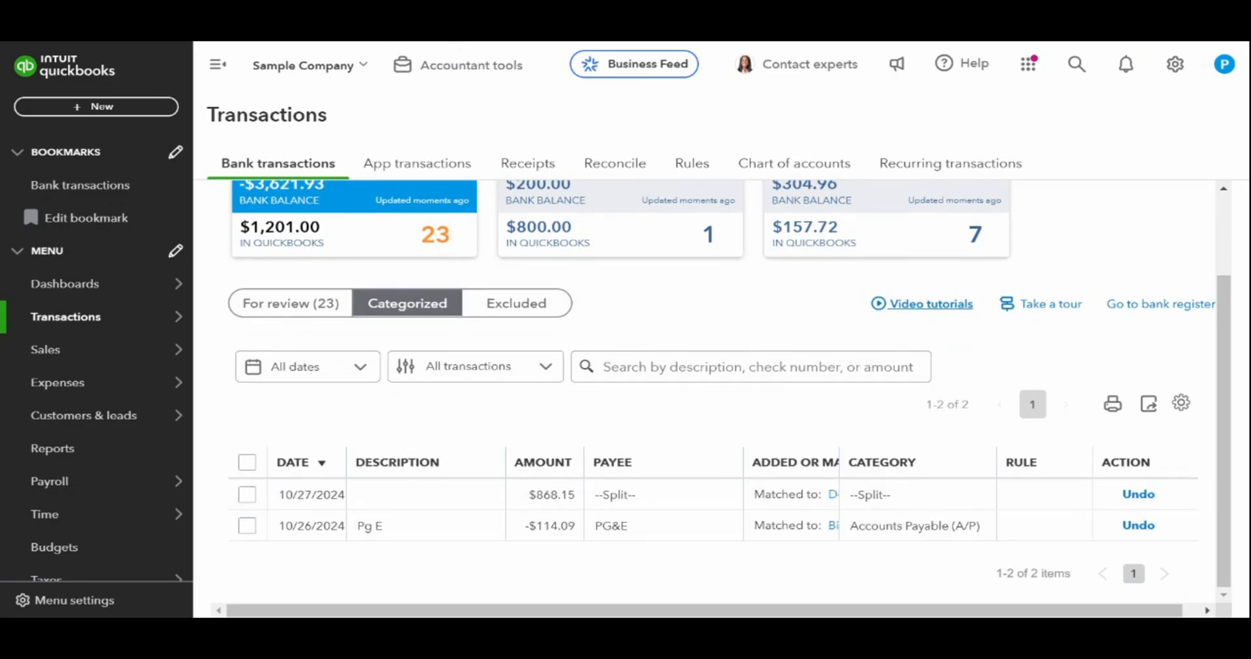
mouse_move(800, 447)
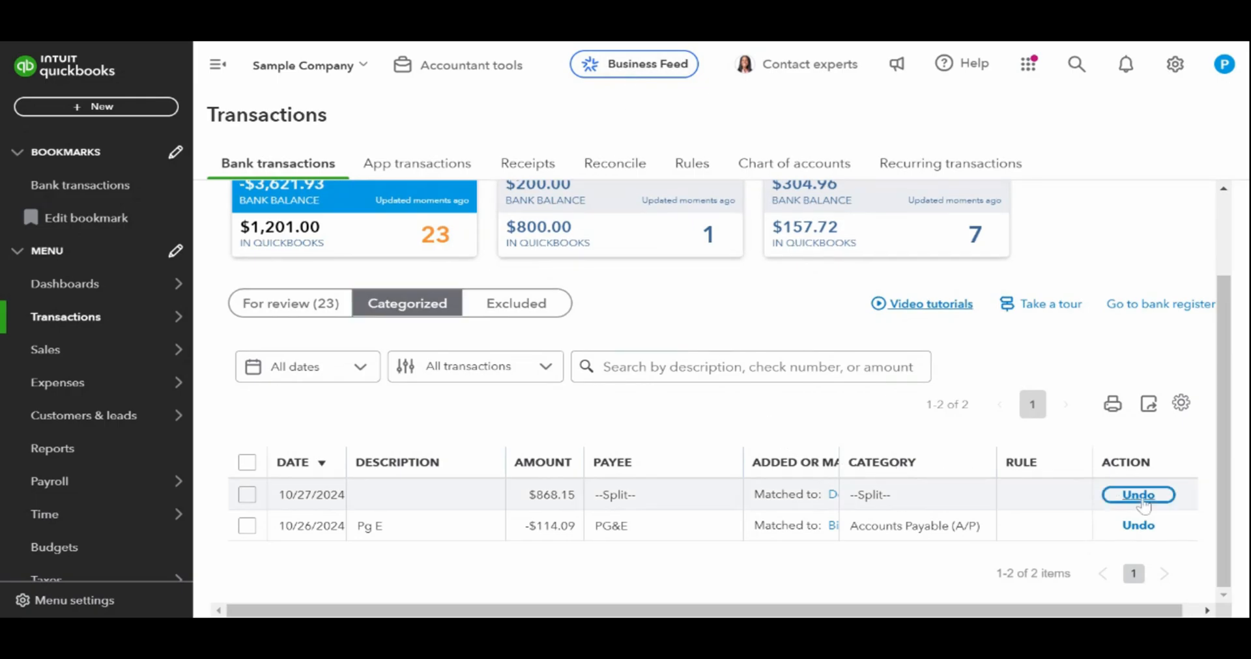
click(1136, 495)
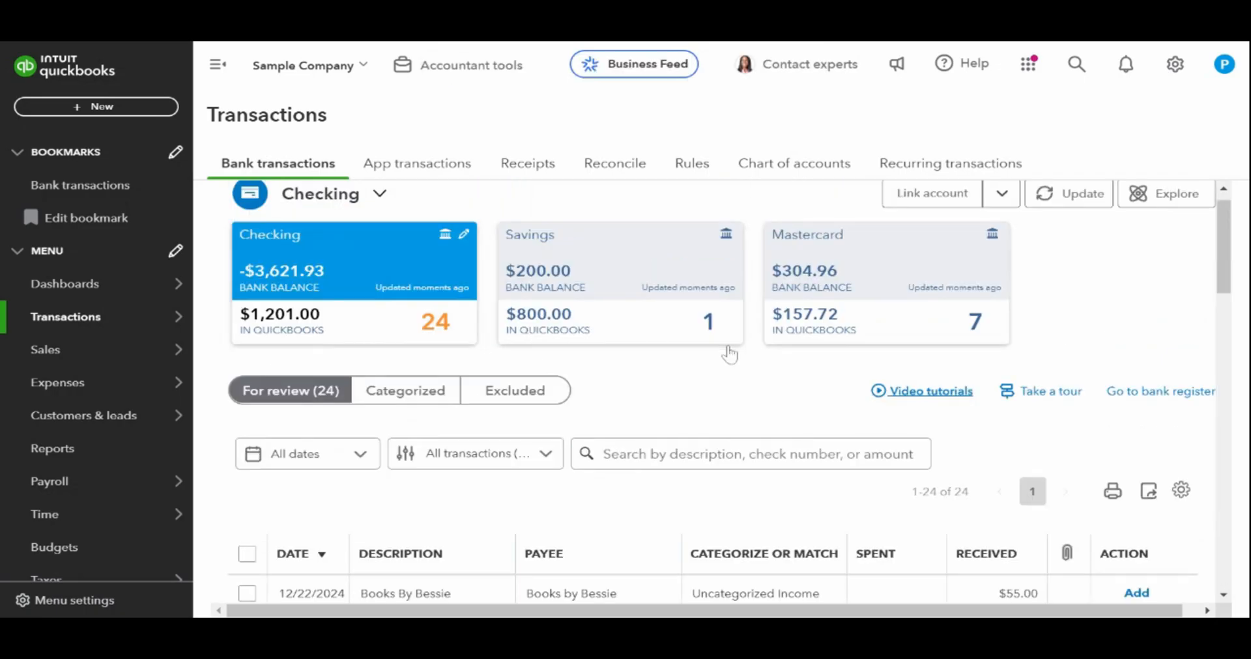
- Re-match the 10/27/2024 $868.15 deposit, bringing Checking back to 23 for review
scroll(down, 3)
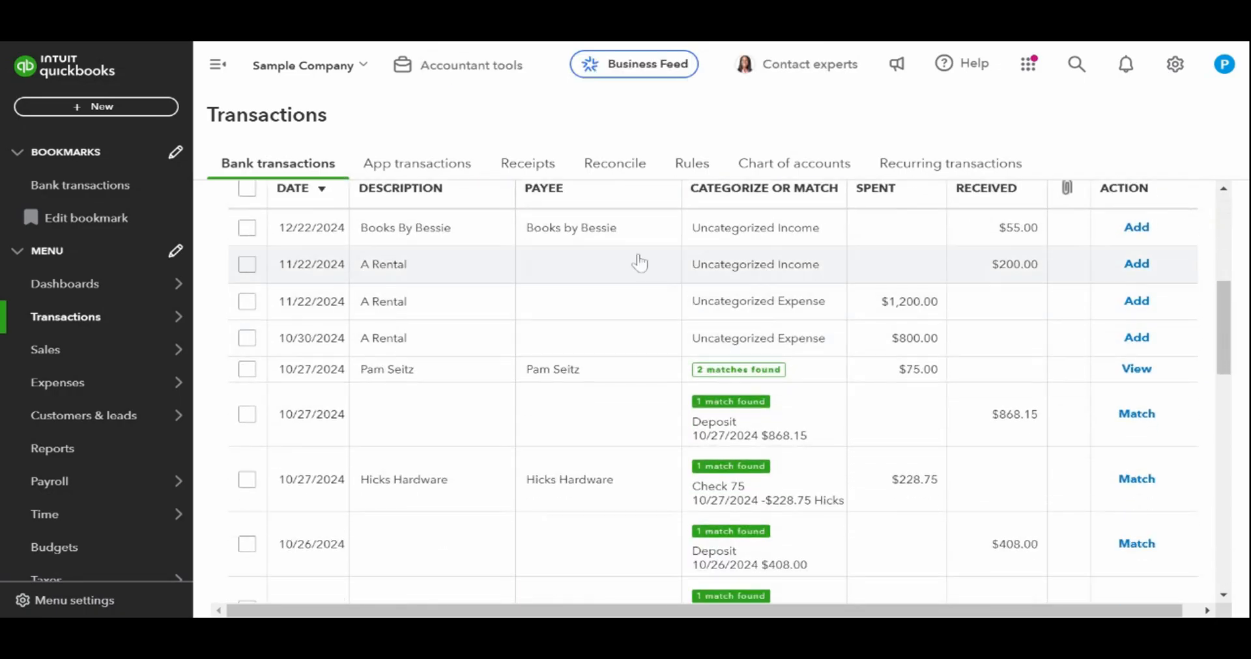
mouse_move(616, 449)
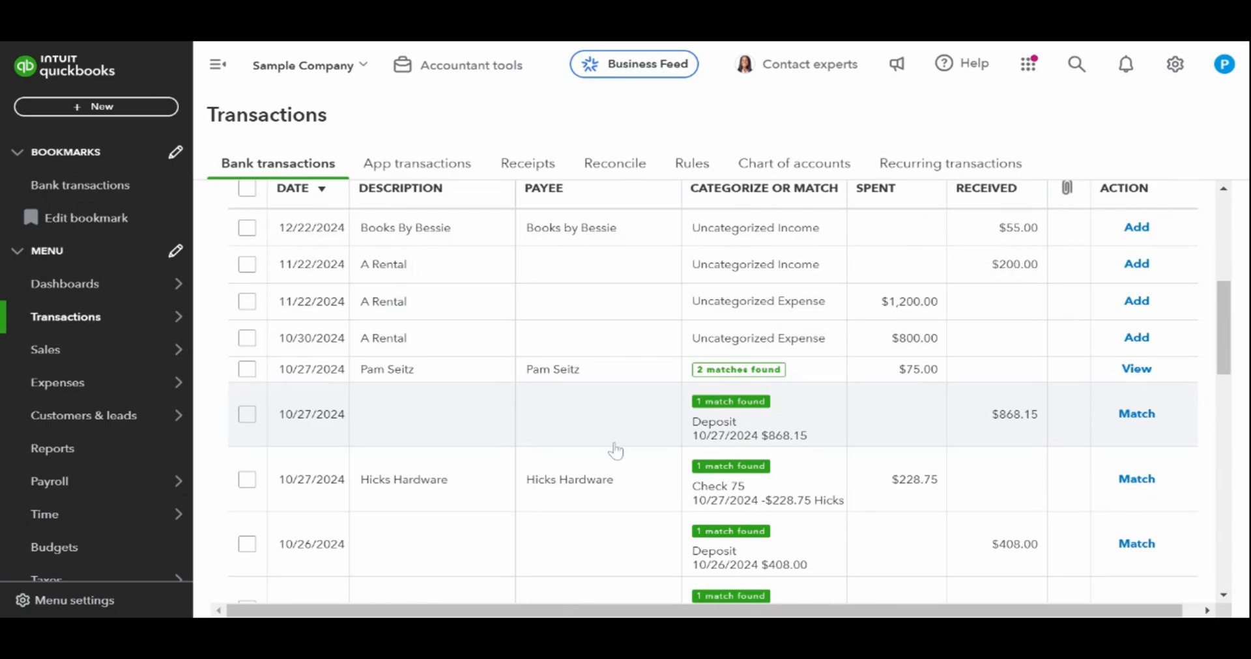
click(711, 413)
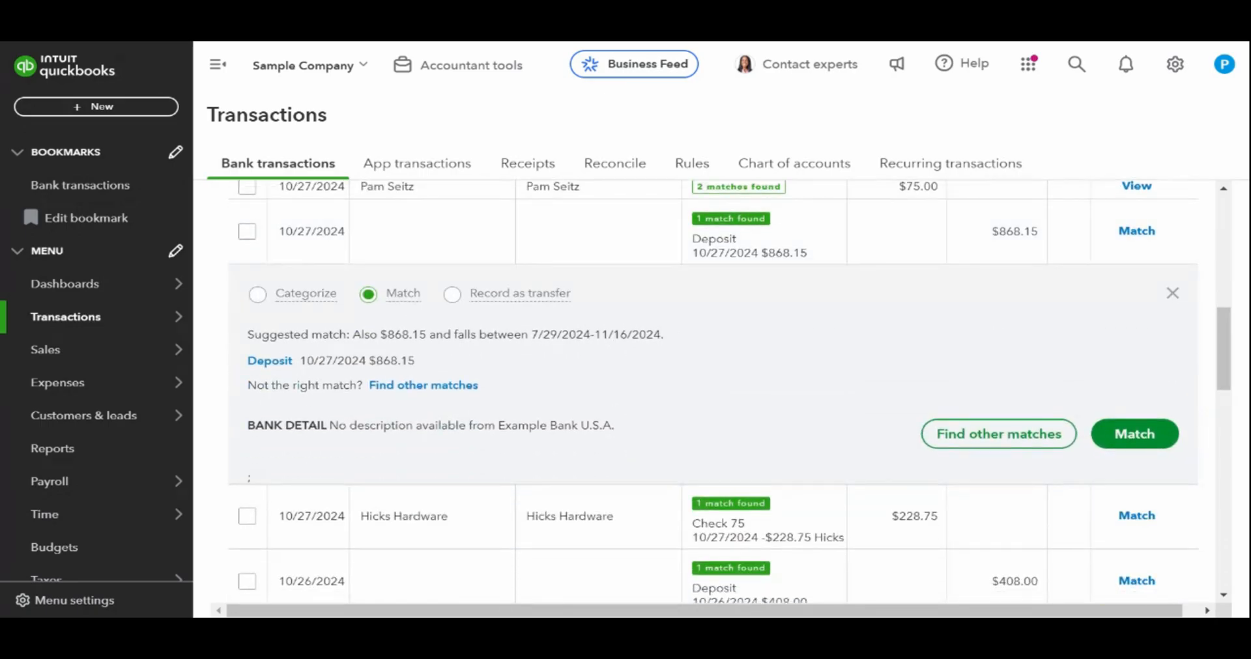
mouse_move(503, 48)
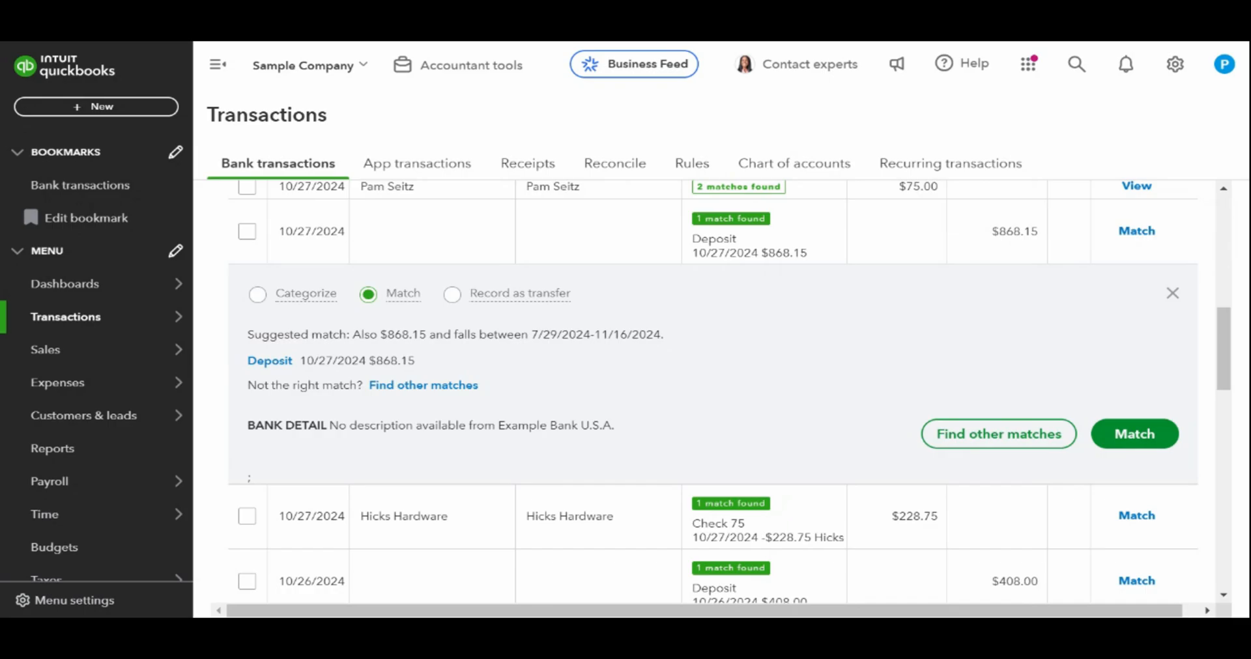
mouse_move(1133, 434)
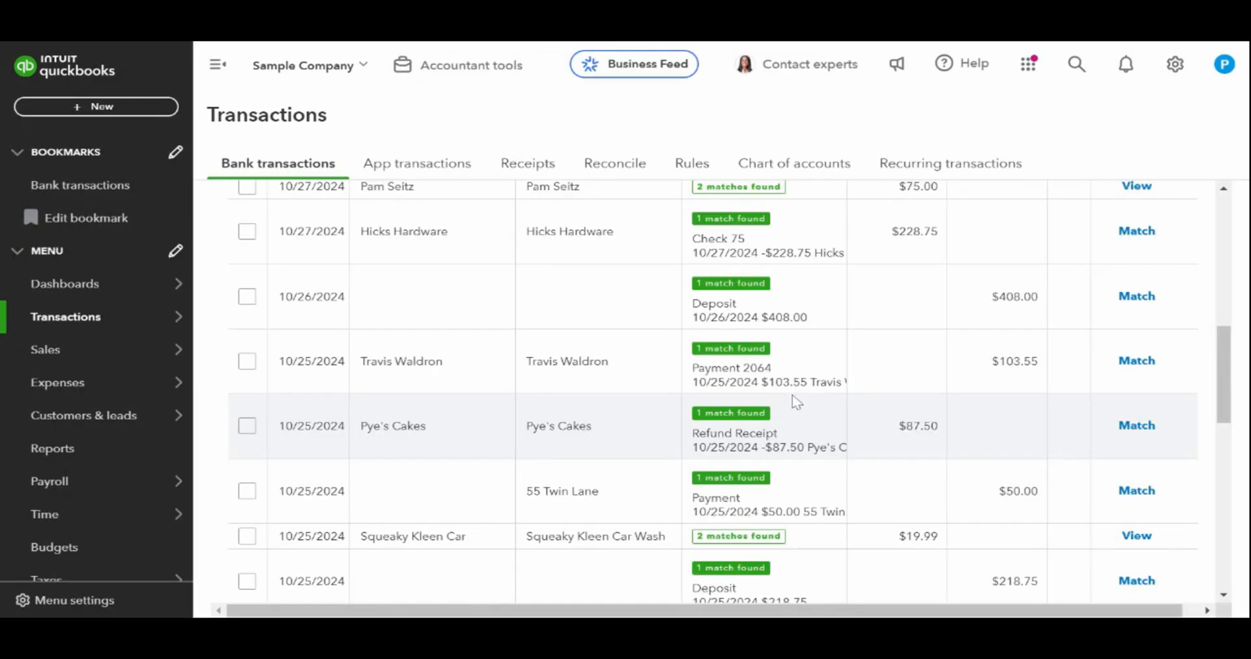
scroll(down, 3)
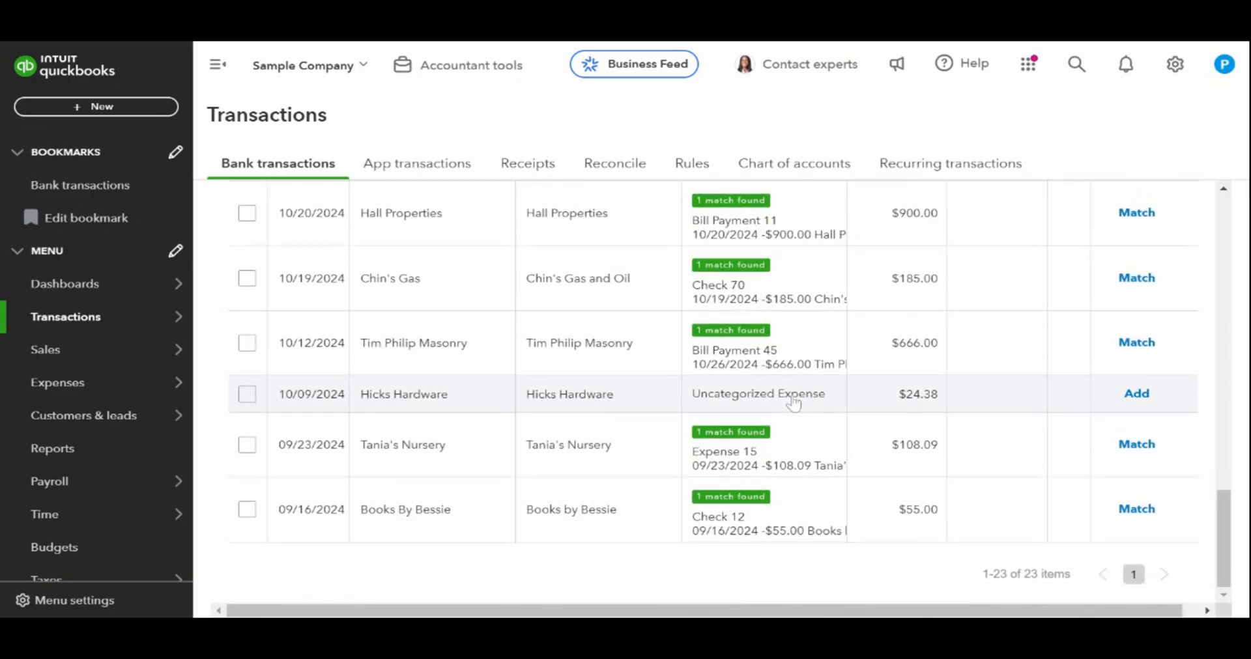
scroll(up, 3)
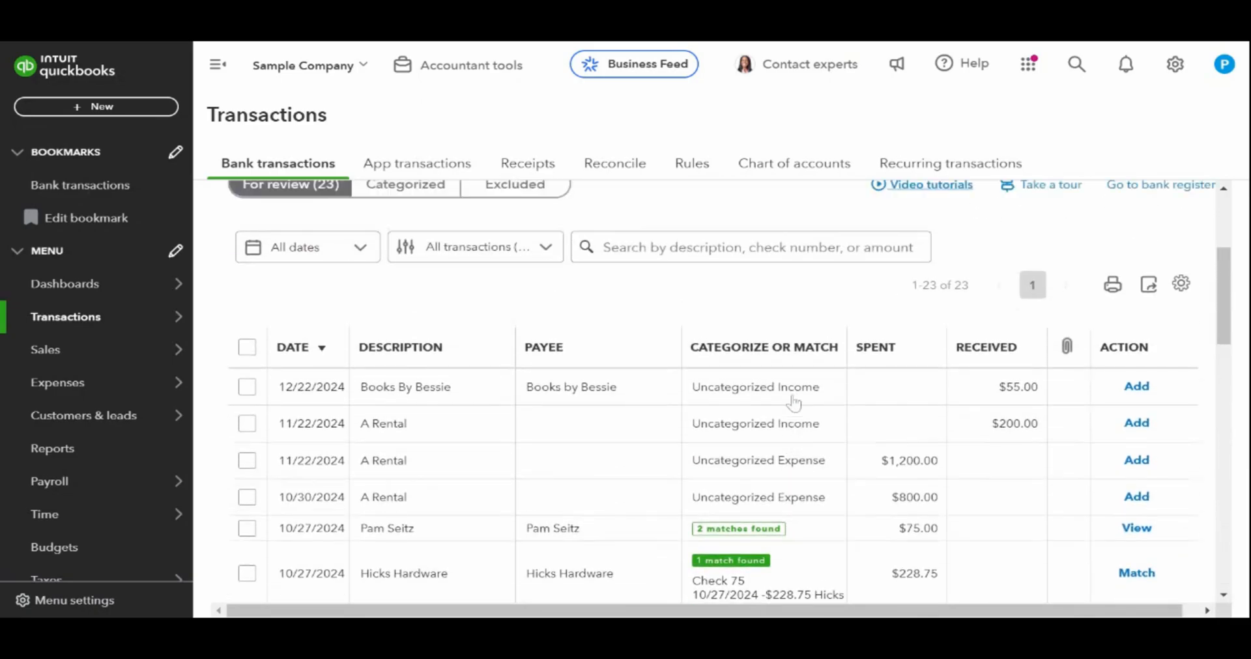
scroll(up, 3)
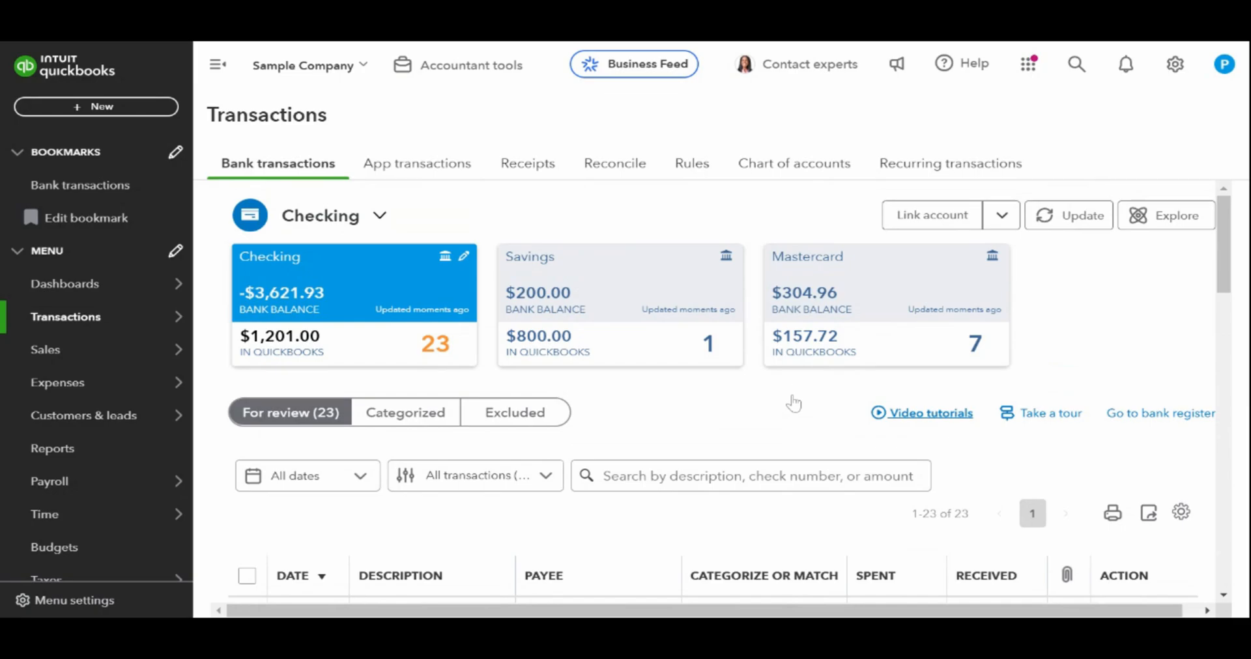
mouse_move(793, 403)
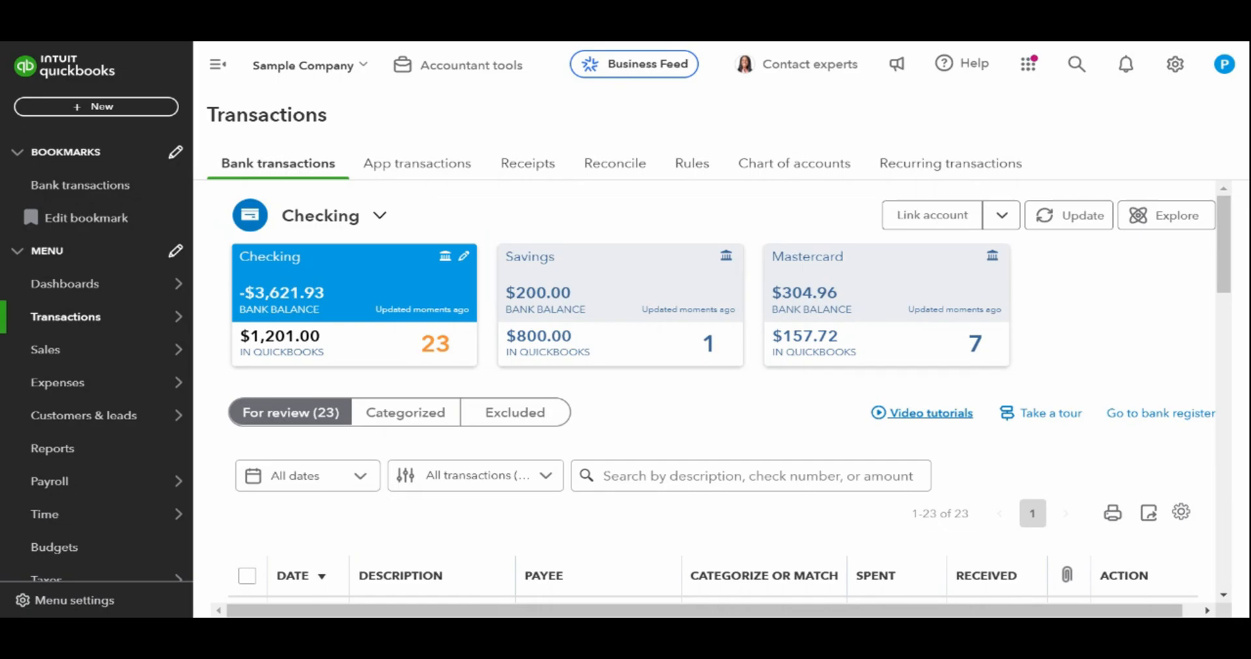
mouse_move(982, 50)
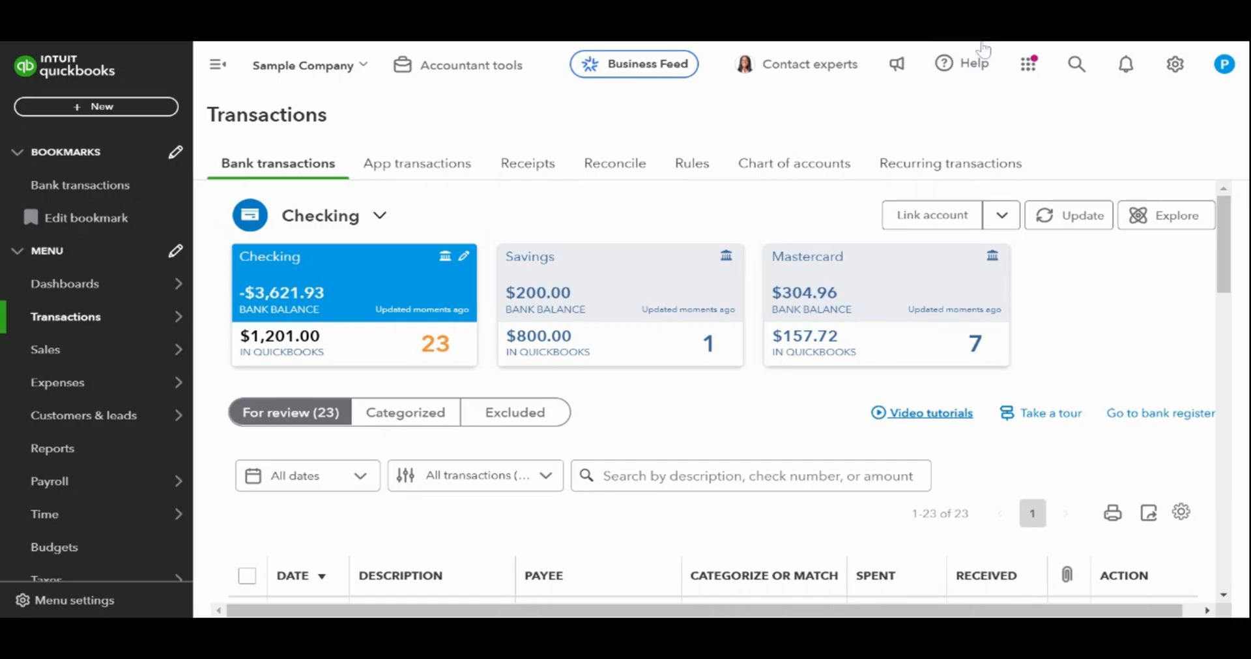